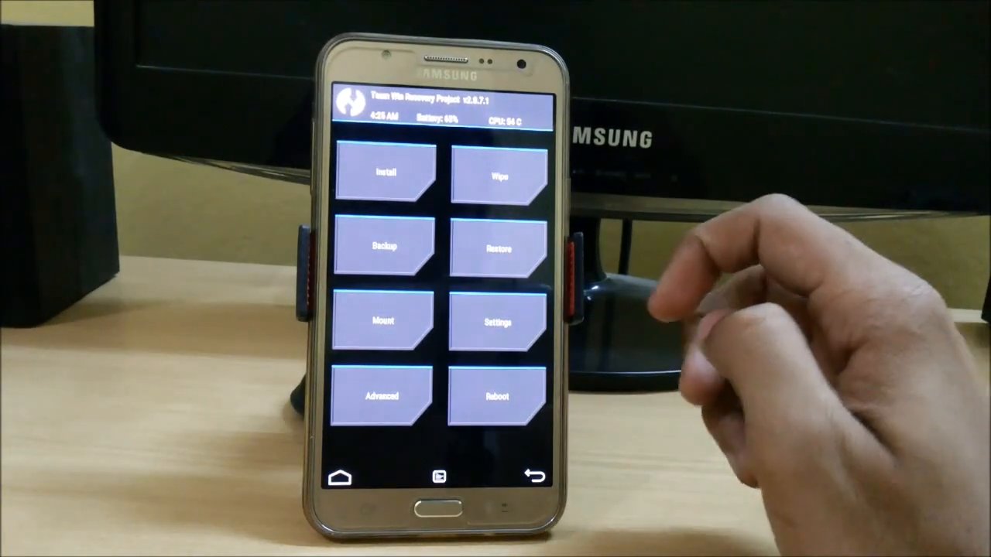
Select Boot, Cache, Data and System partitions for backup with Internal Storage as destination.
click(383, 246)
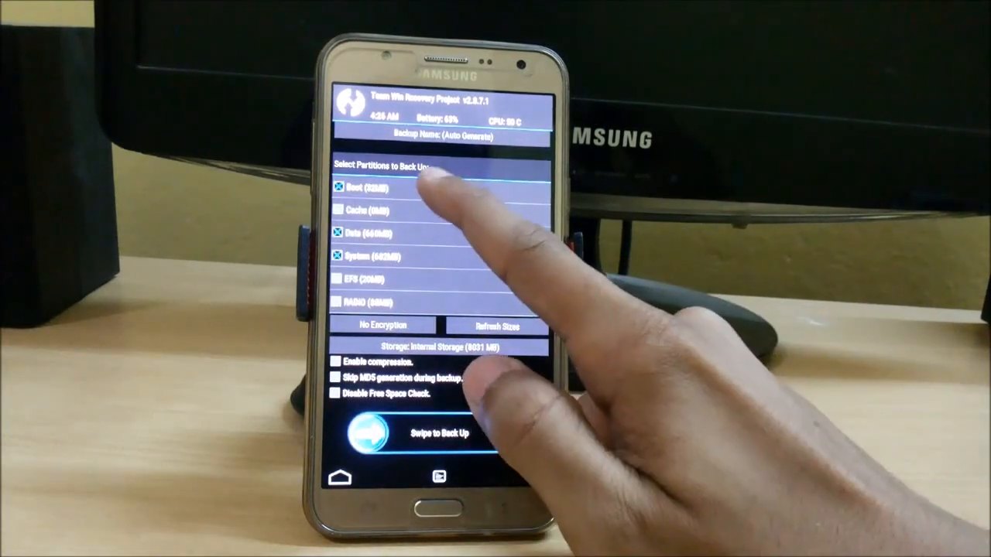
click(337, 210)
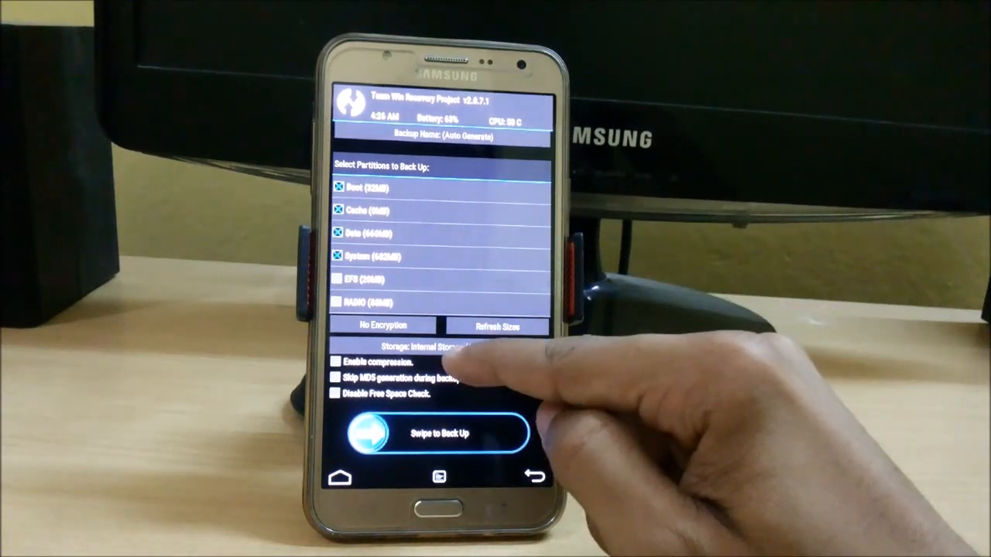
click(440, 346)
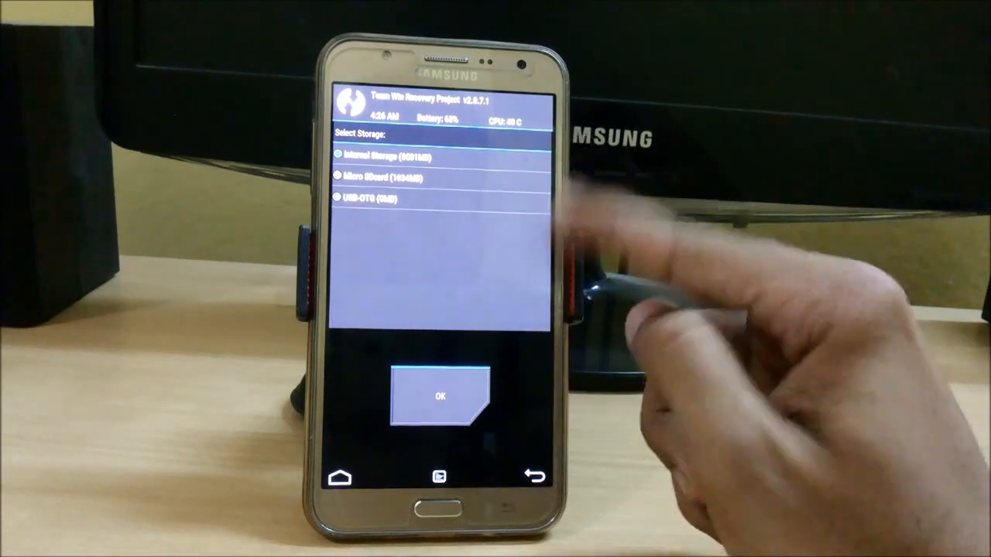
click(440, 397)
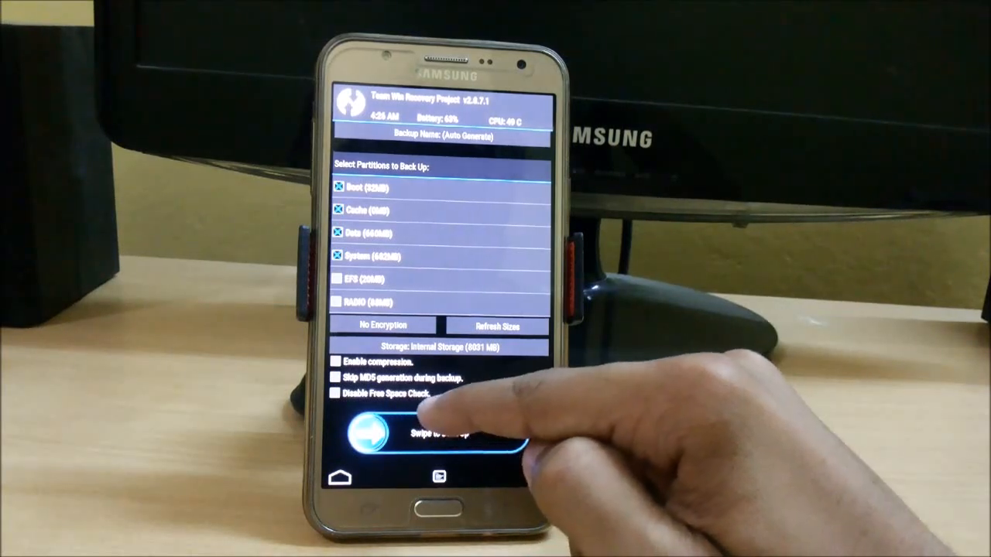
drag(363, 432, 511, 432)
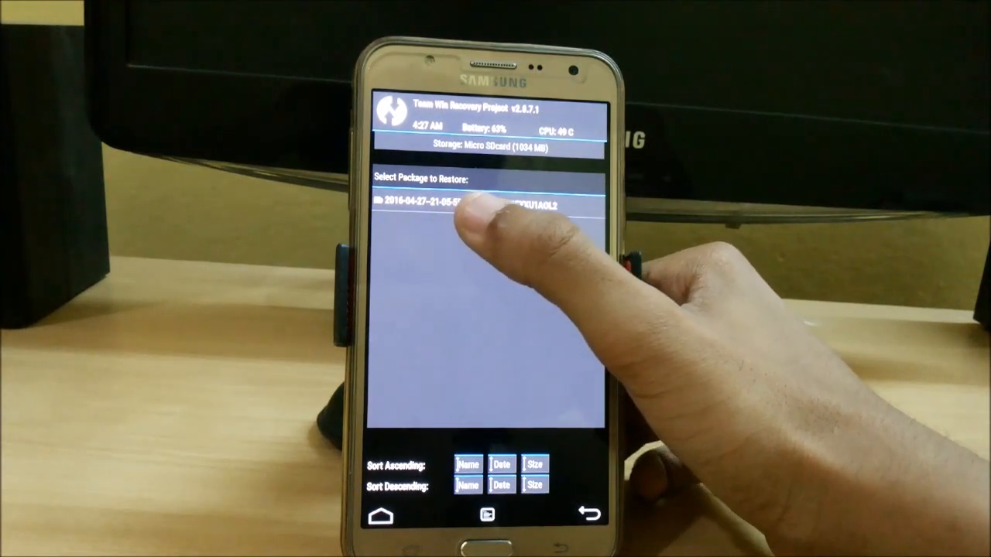
Select the 2016-04-27 backup package on the Micro SDcard as the restore source.
click(464, 201)
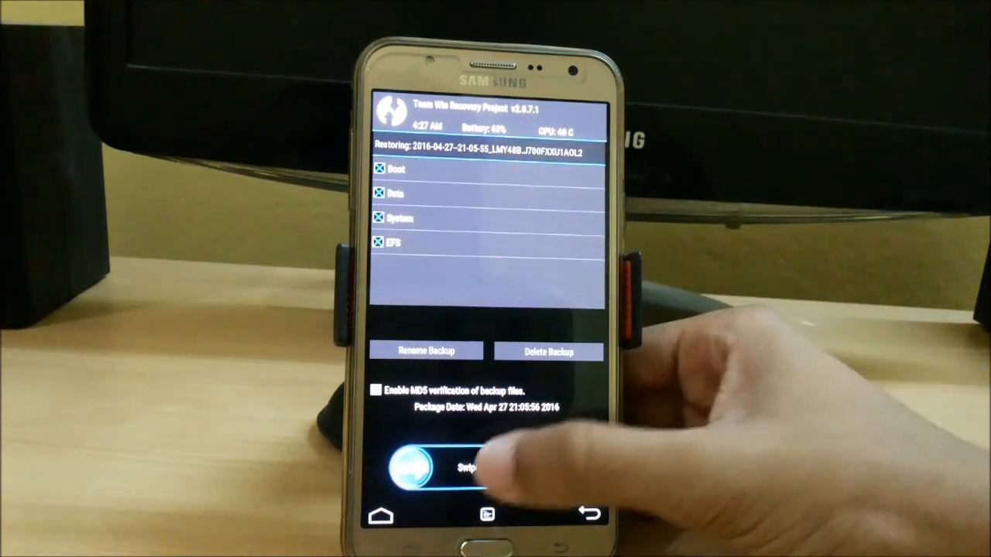
drag(418, 464, 542, 465)
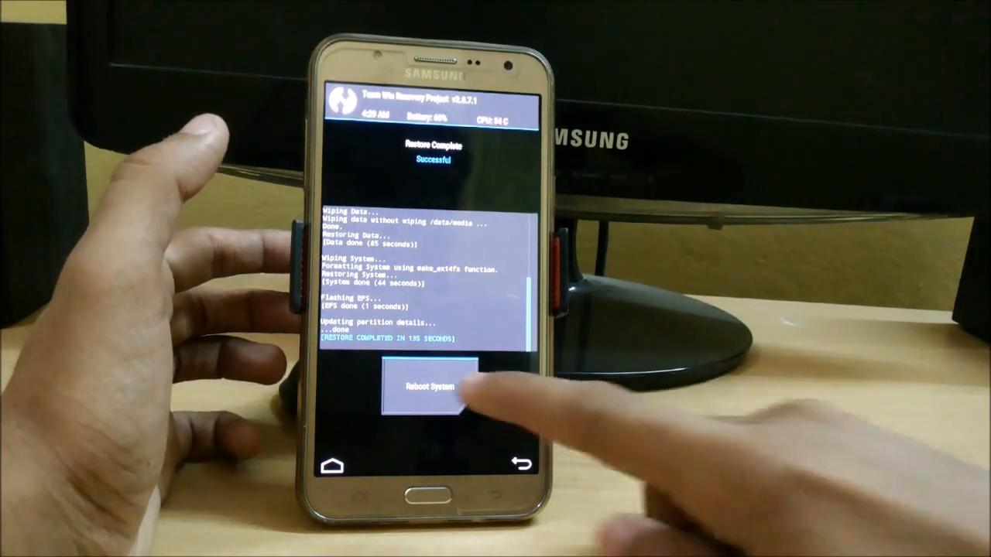
Reboot into the system from the Restore Complete screen.
click(430, 387)
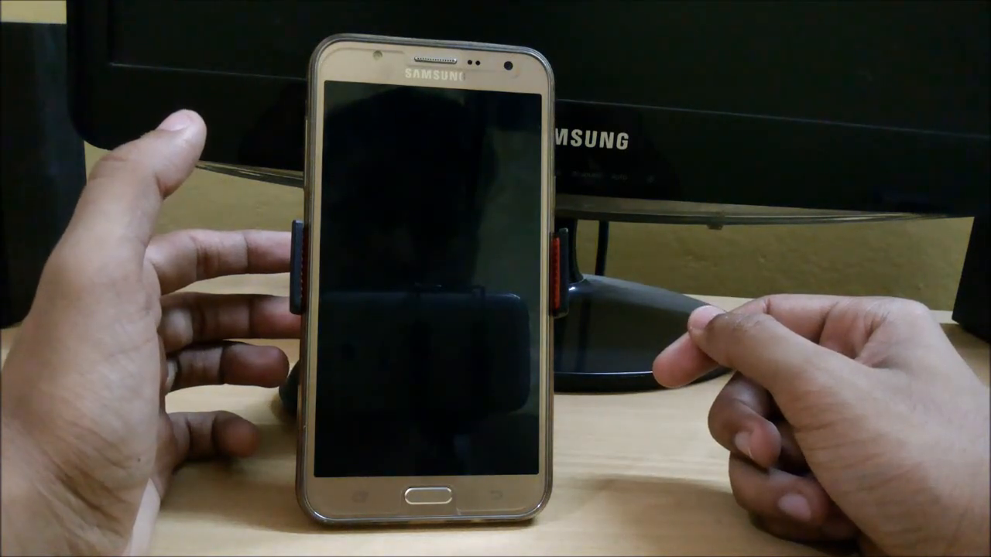